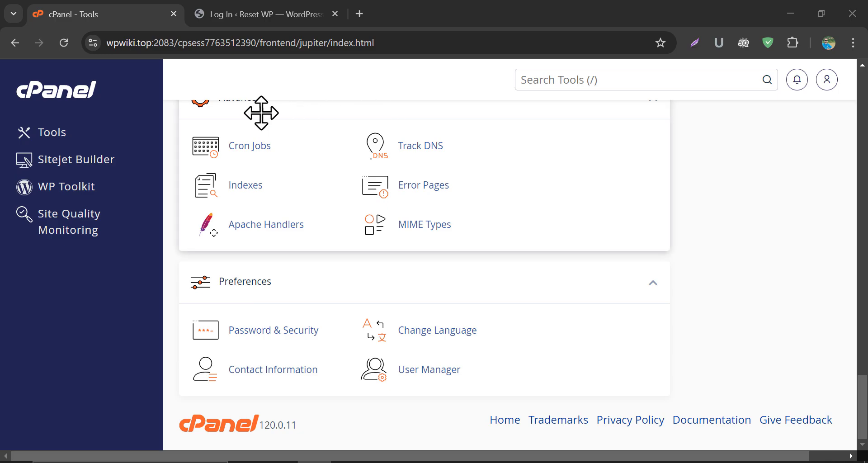
mouse_move(260, 113)
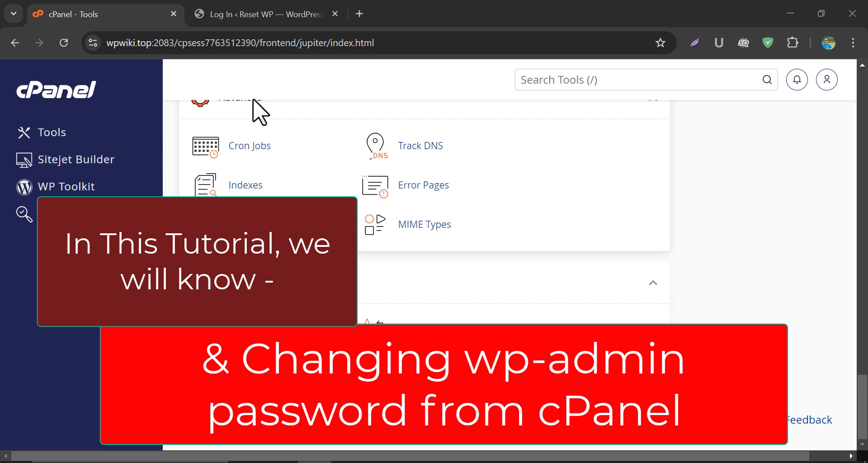
Switch to the 'Log In ‹ Reset WP — WordPress' browser tab showing the incorrect-password error
click(263, 14)
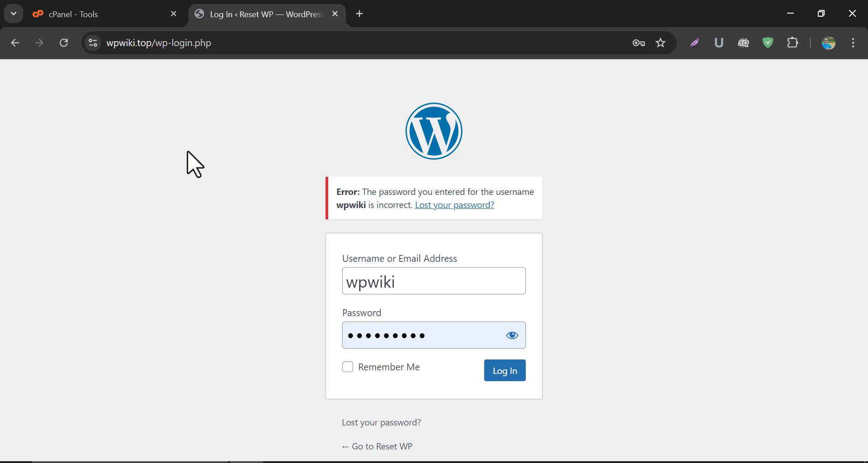
mouse_move(195, 130)
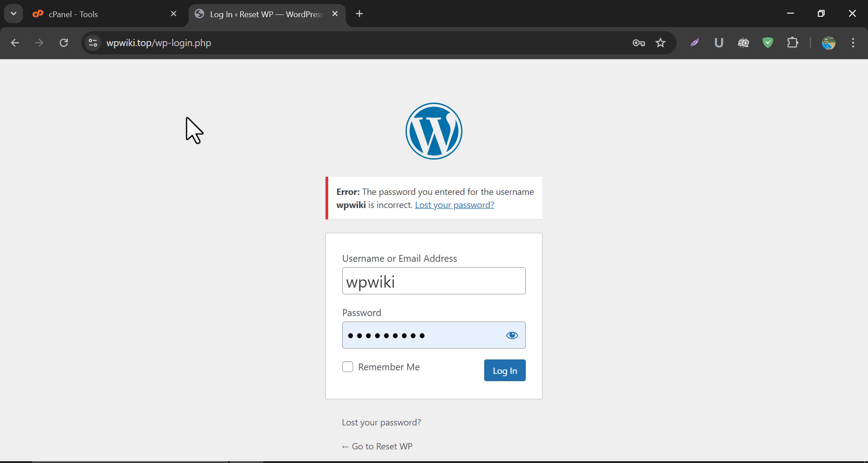
Return to the cPanel Tools tab and choose WP Toolkit from the sidebar
click(84, 14)
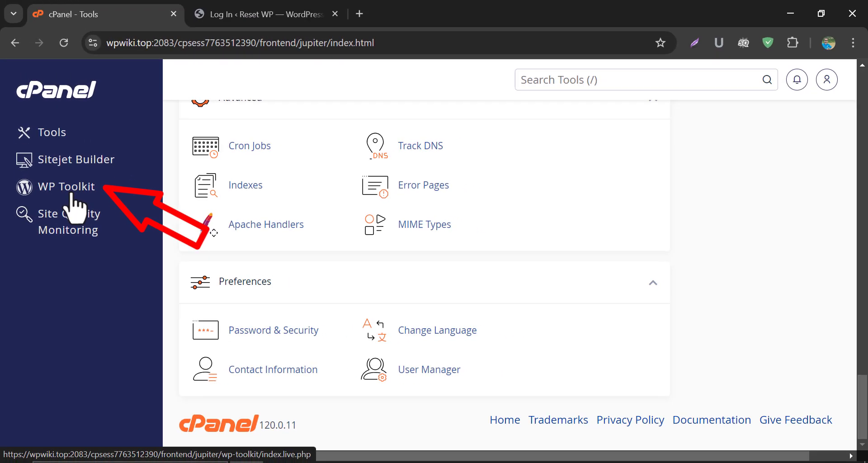
click(66, 186)
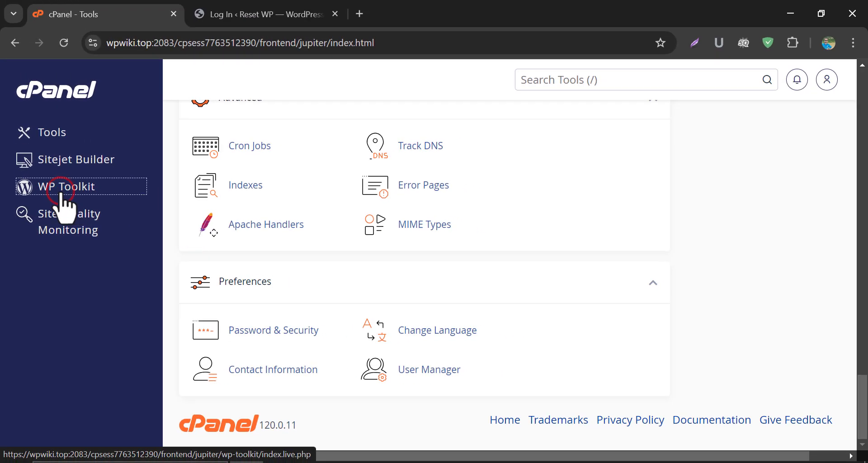
Open the Reset WP site's administrator login setup in WP Toolkit
click(68, 187)
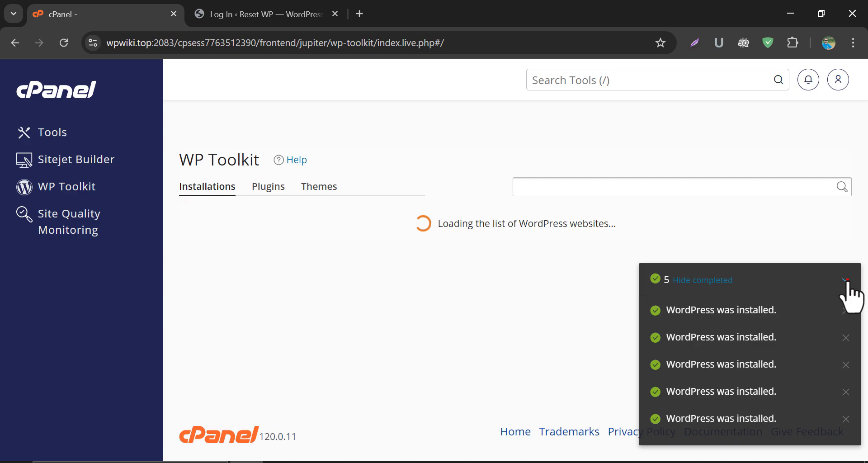
click(846, 280)
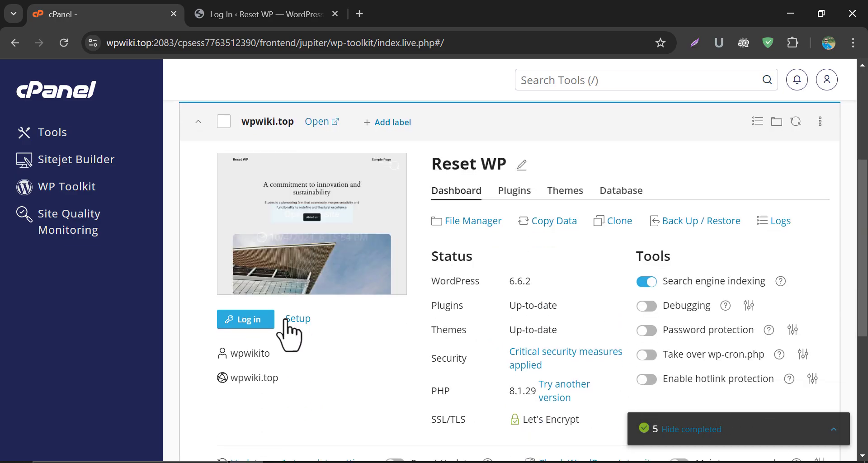
click(298, 318)
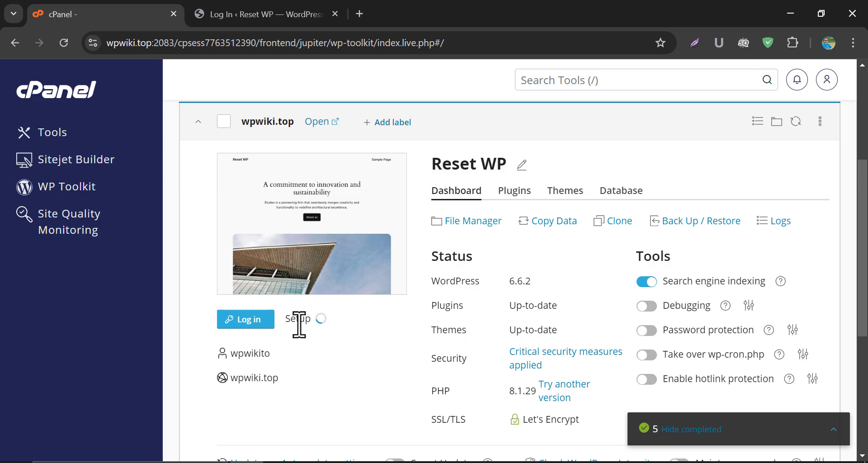
click(296, 319)
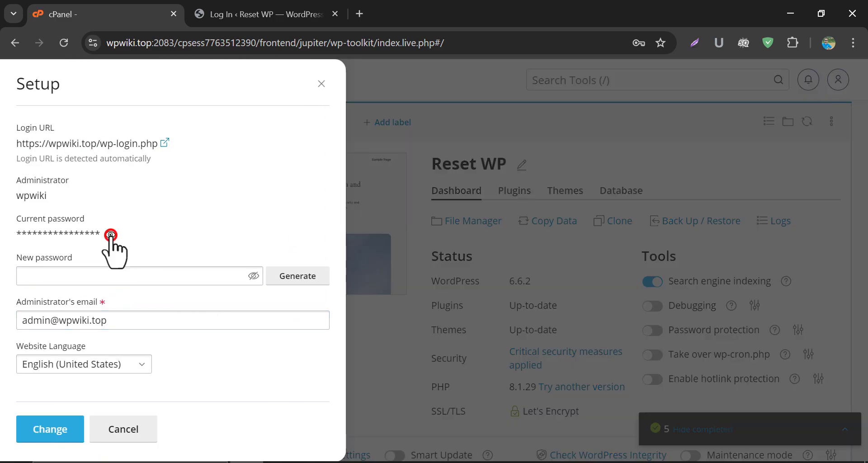
Reveal and copy the current admin password for pasting into the login form
click(110, 234)
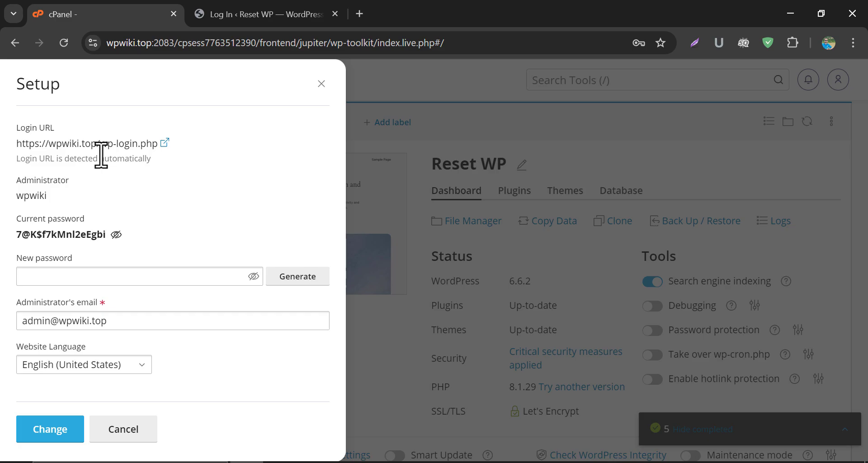
double_click(62, 233)
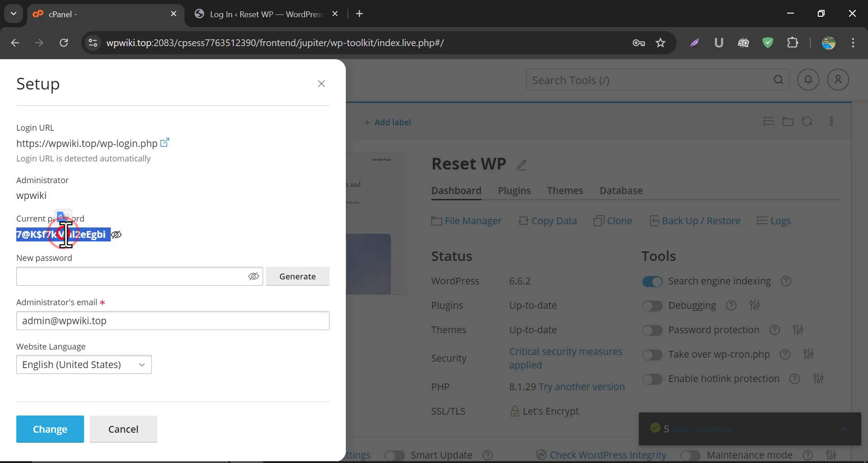
right_click(434, 336)
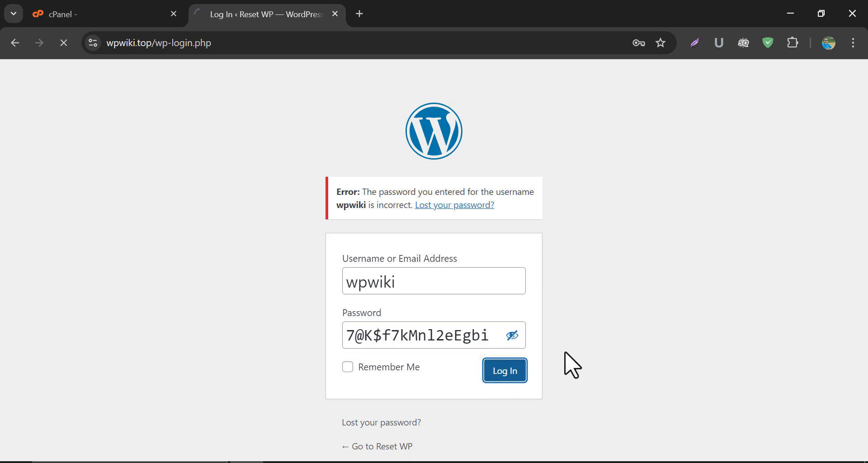
Submit the wpwiki login using the copied toolkit password
click(504, 370)
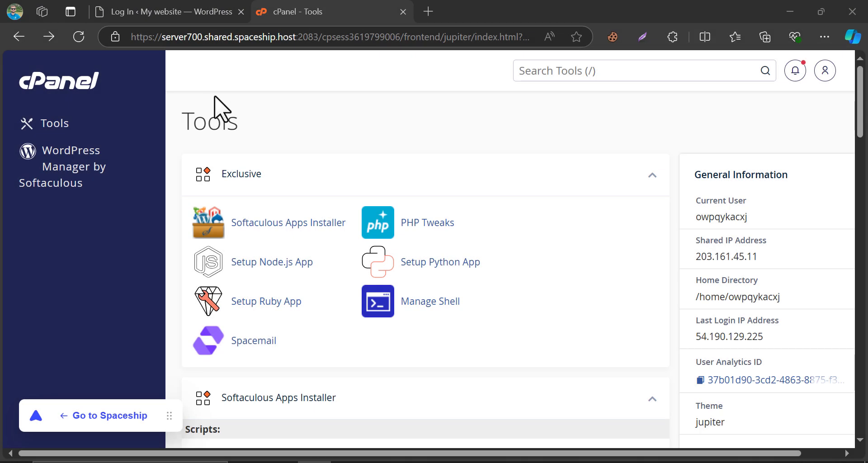
mouse_move(252, 103)
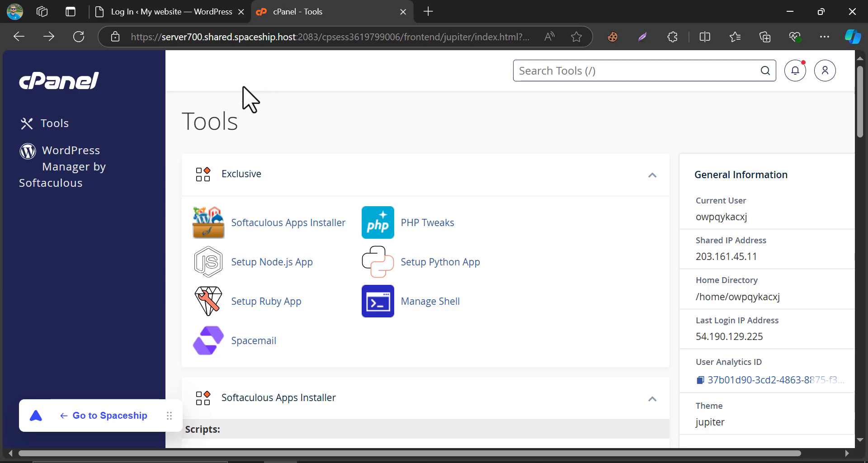
click(165, 11)
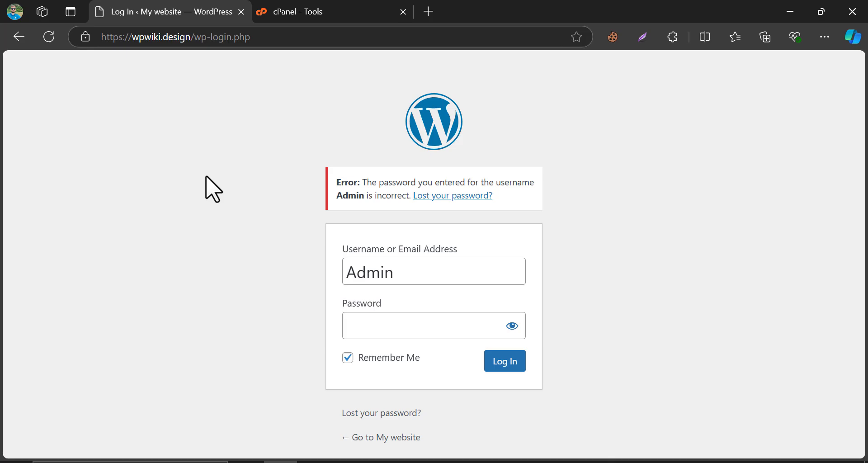
click(303, 12)
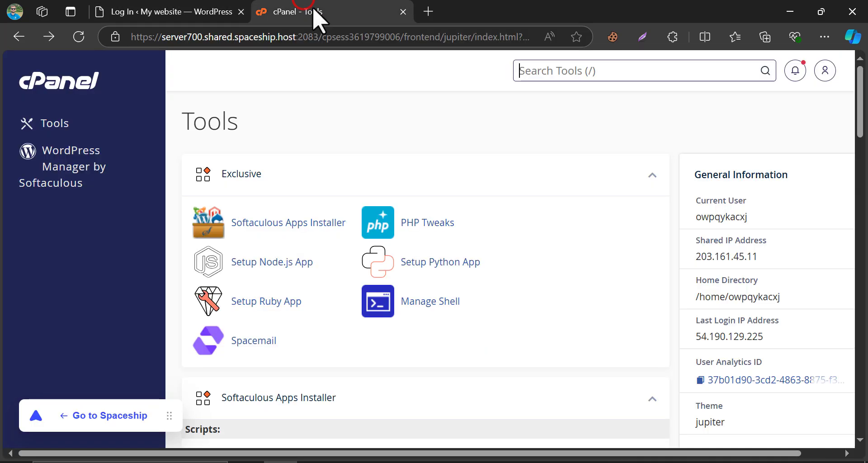
scroll(down, 3)
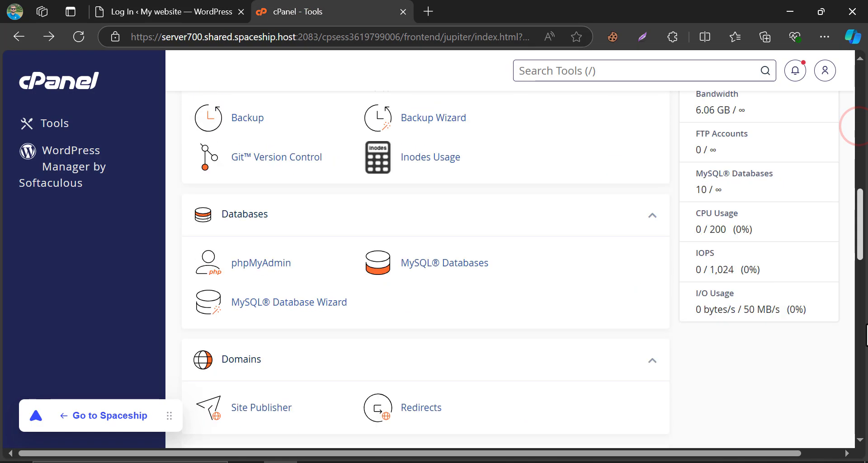
scroll(down, 3)
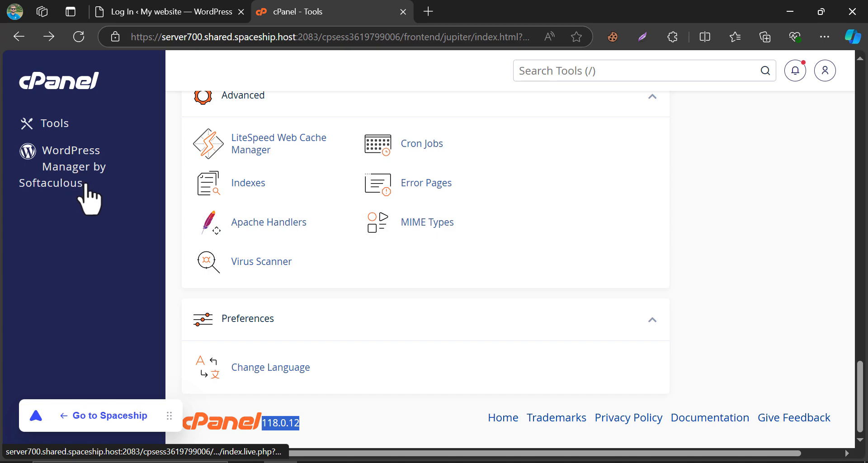
click(63, 166)
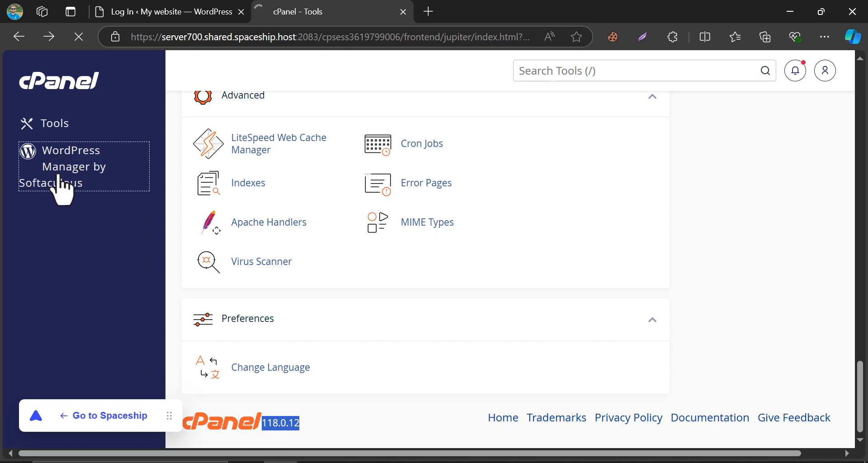
click(70, 166)
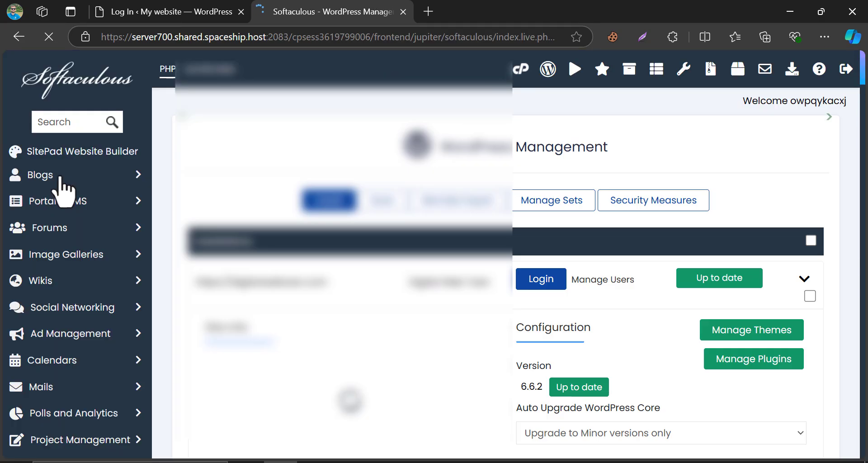
scroll(down, 3)
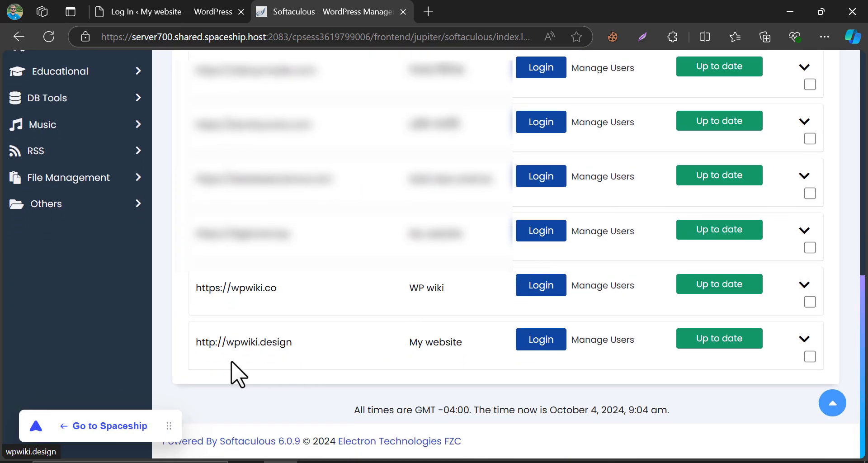
mouse_move(541, 340)
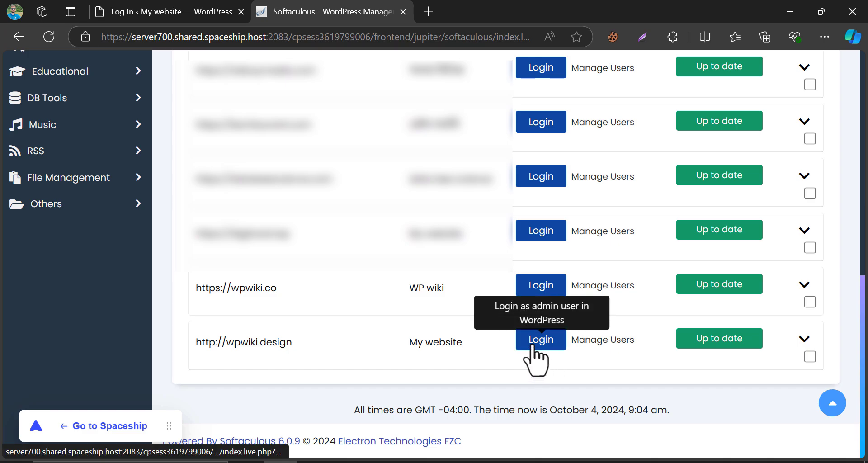
click(540, 339)
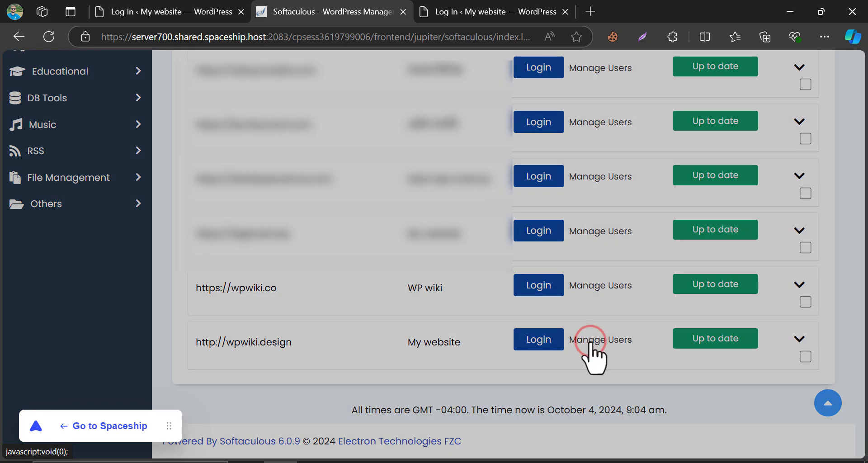
click(600, 339)
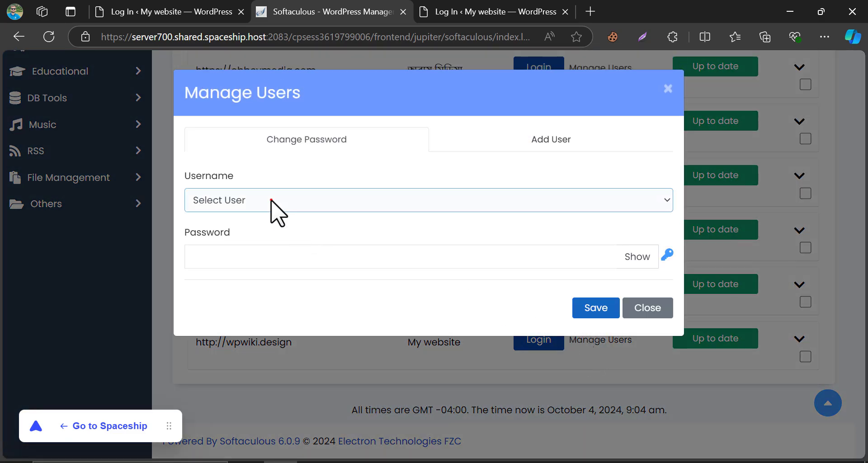
click(428, 200)
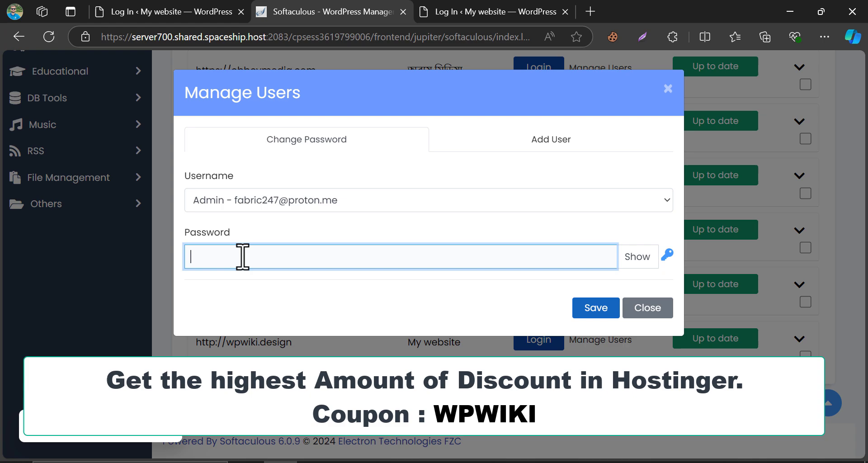
text(•••)
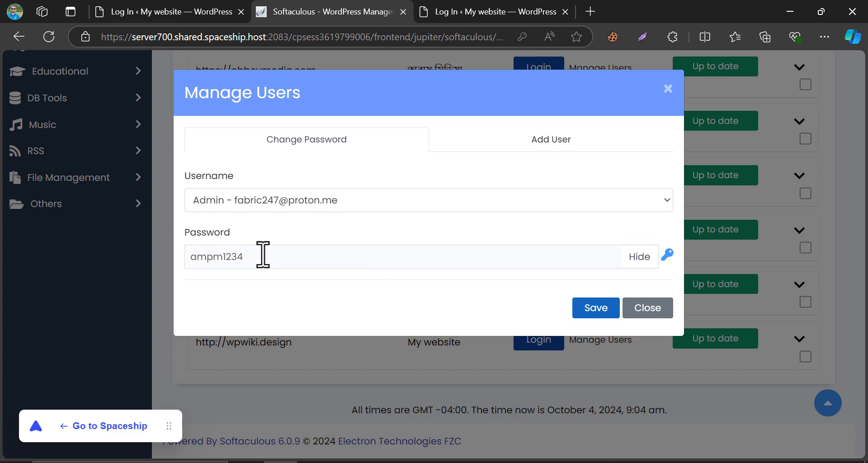
right_click(222, 256)
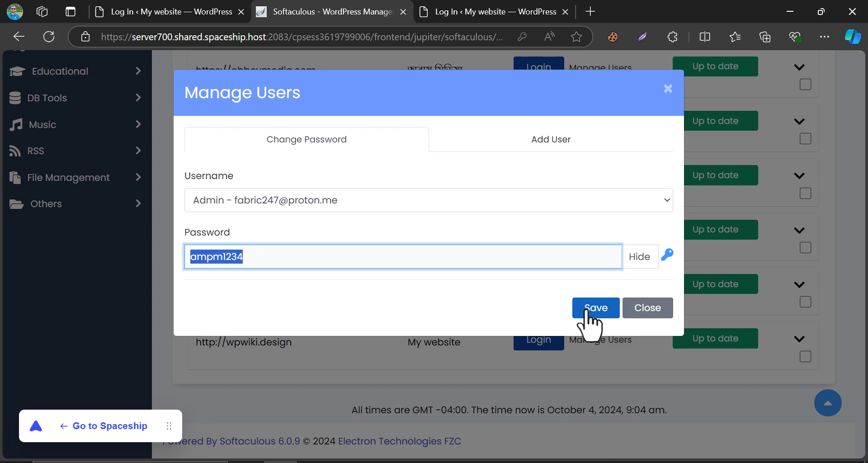
click(595, 307)
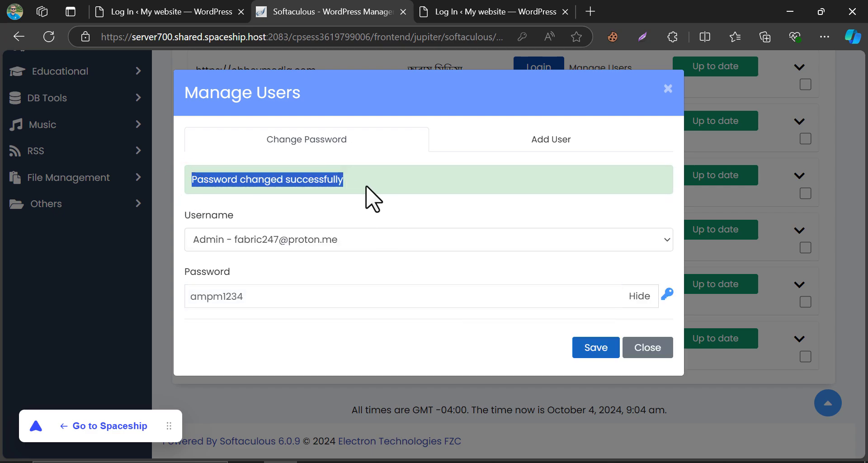
On the login tab, enter username 'admin' with the pasted new password and log in
click(493, 11)
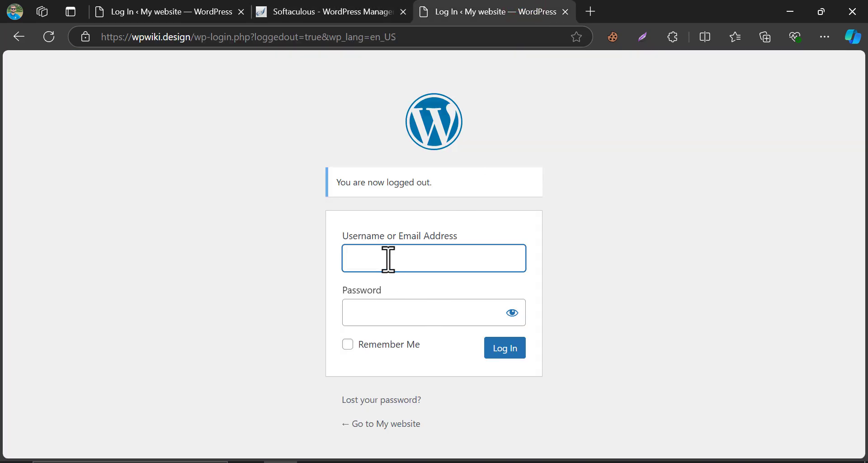
text(admin)
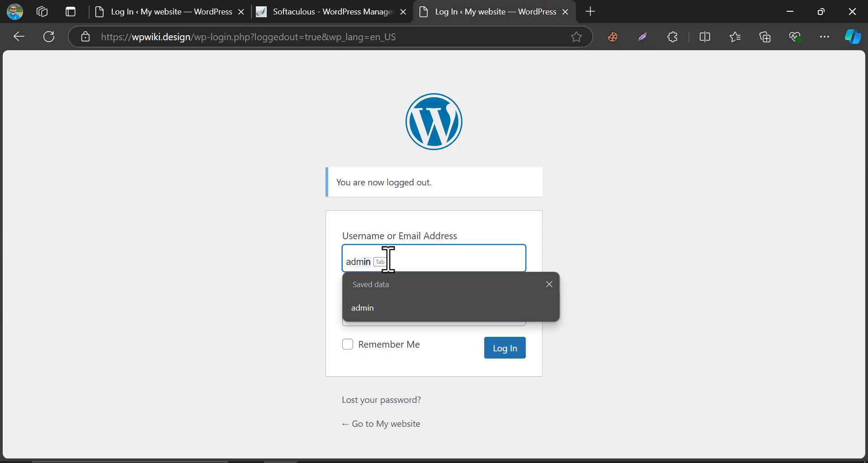
right_click(435, 312)
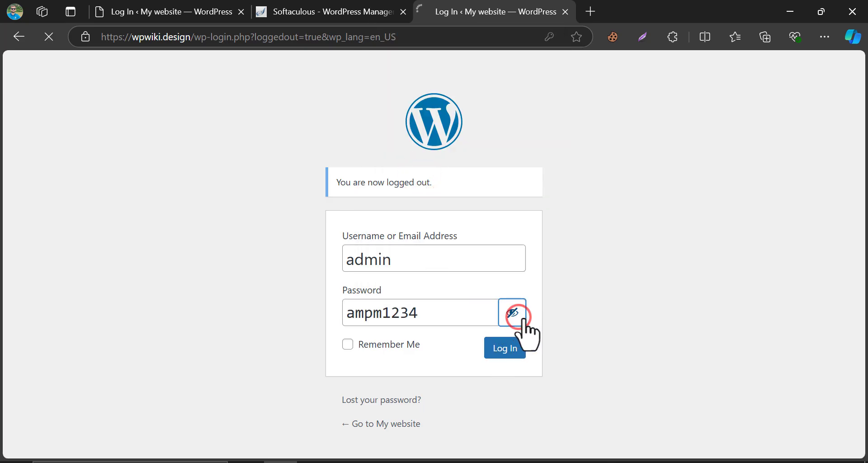
click(504, 348)
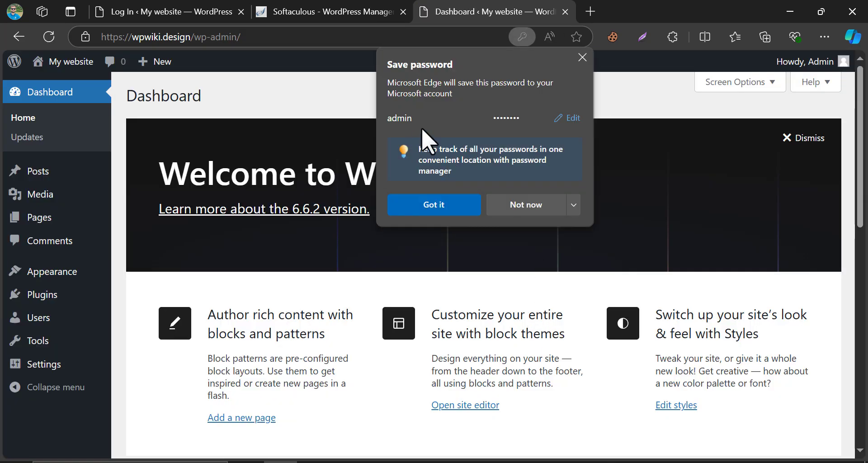
mouse_move(598, 89)
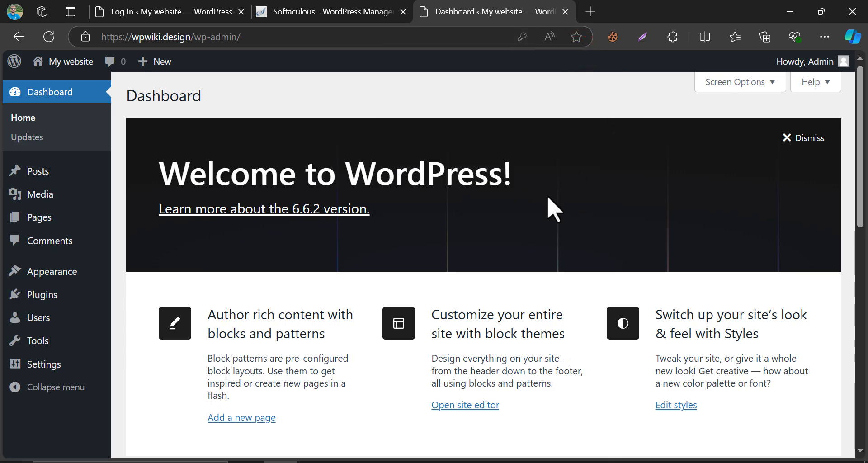
mouse_move(492, 229)
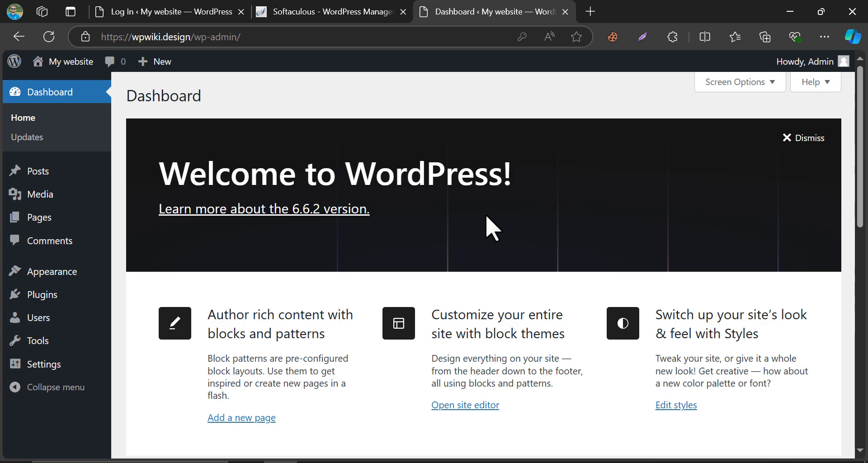
mouse_move(487, 233)
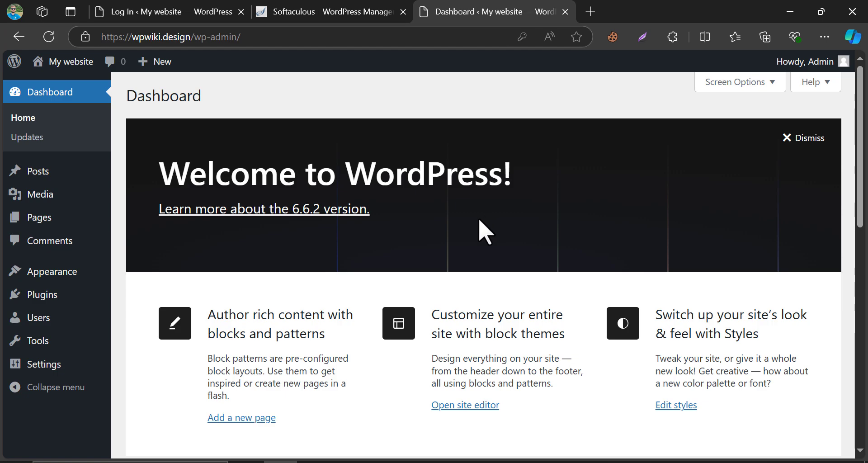
mouse_move(465, 249)
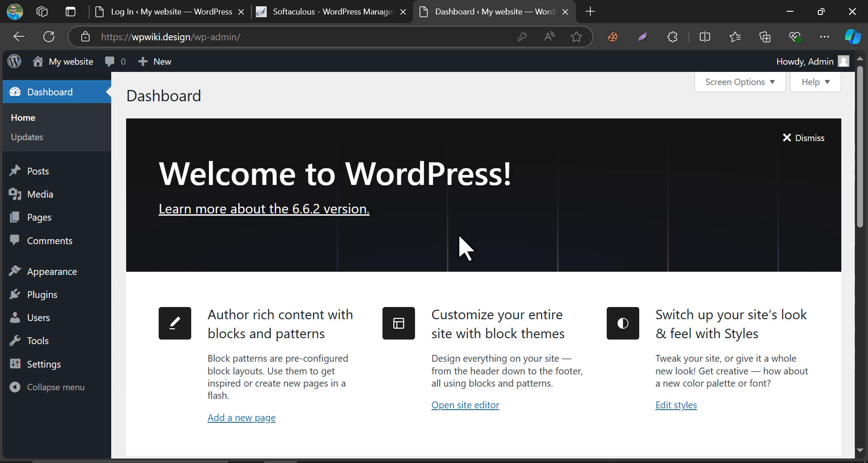